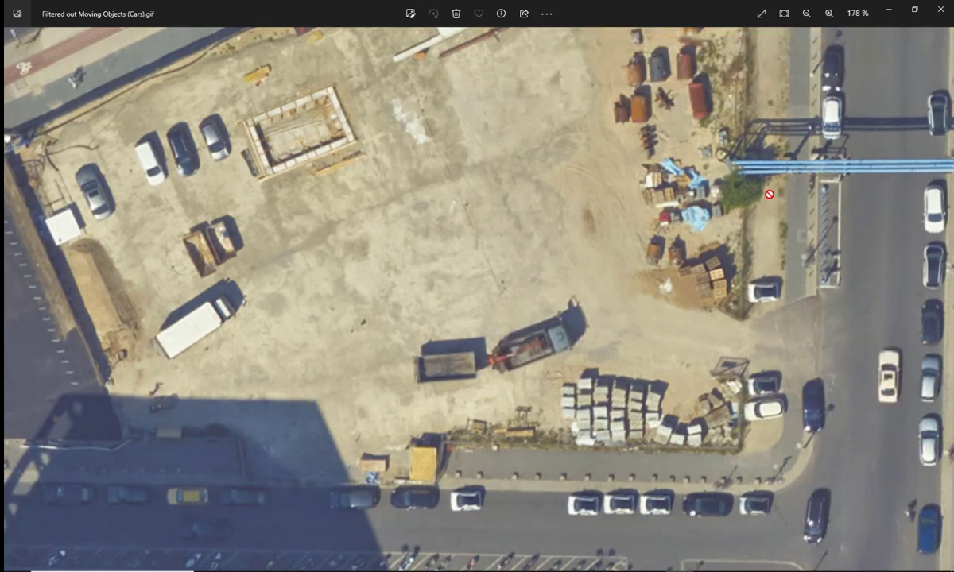
{"action": "left_click_drag", "start_coordinate": [28, 108], "coordinate": [247, 231]}
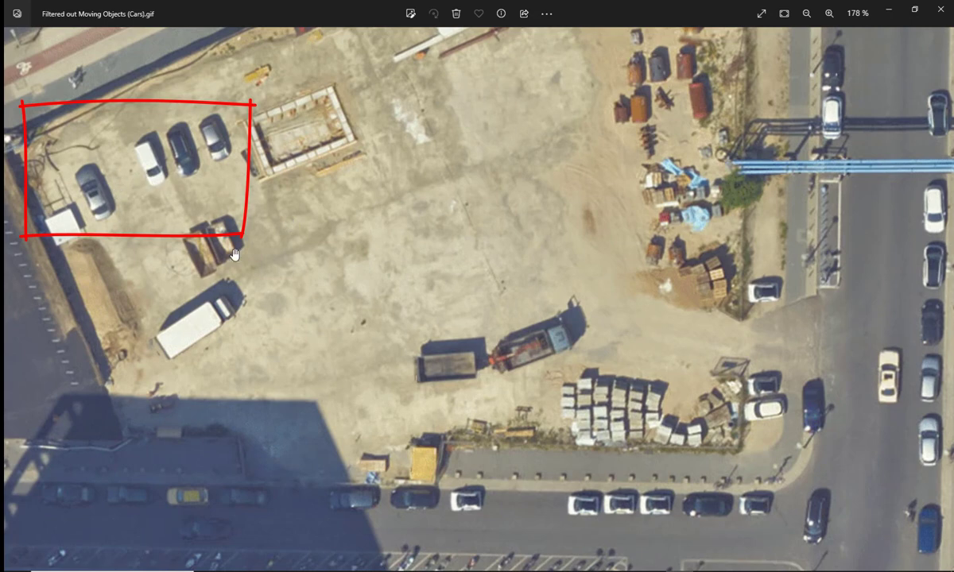
{"action": "mouse_move", "coordinate": [410, 291]}
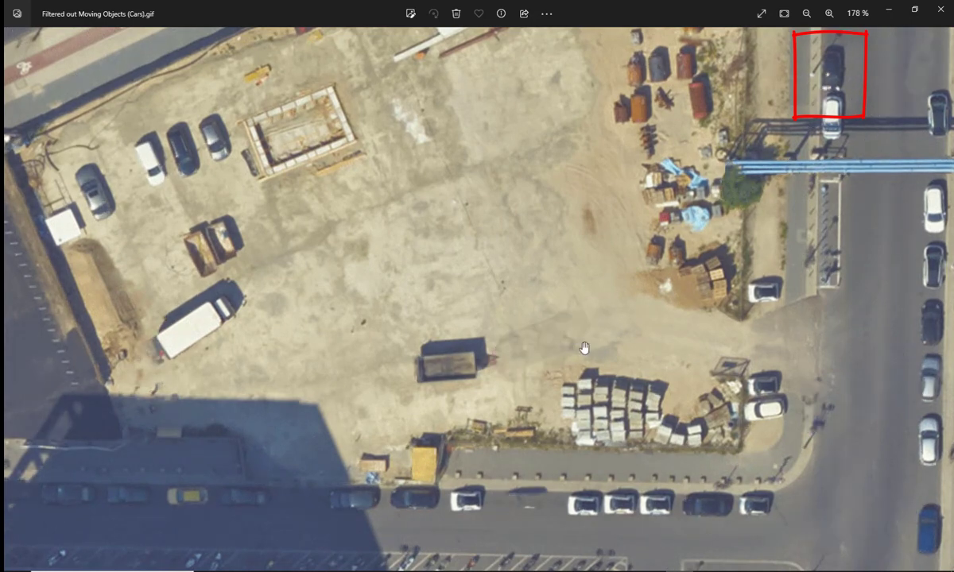
{"action": "mouse_move", "coordinate": [698, 347]}
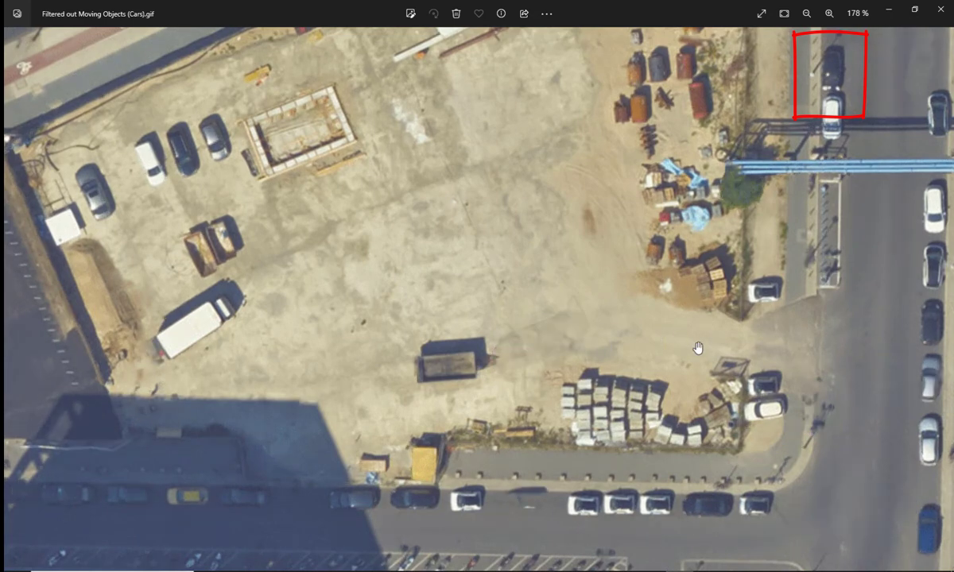